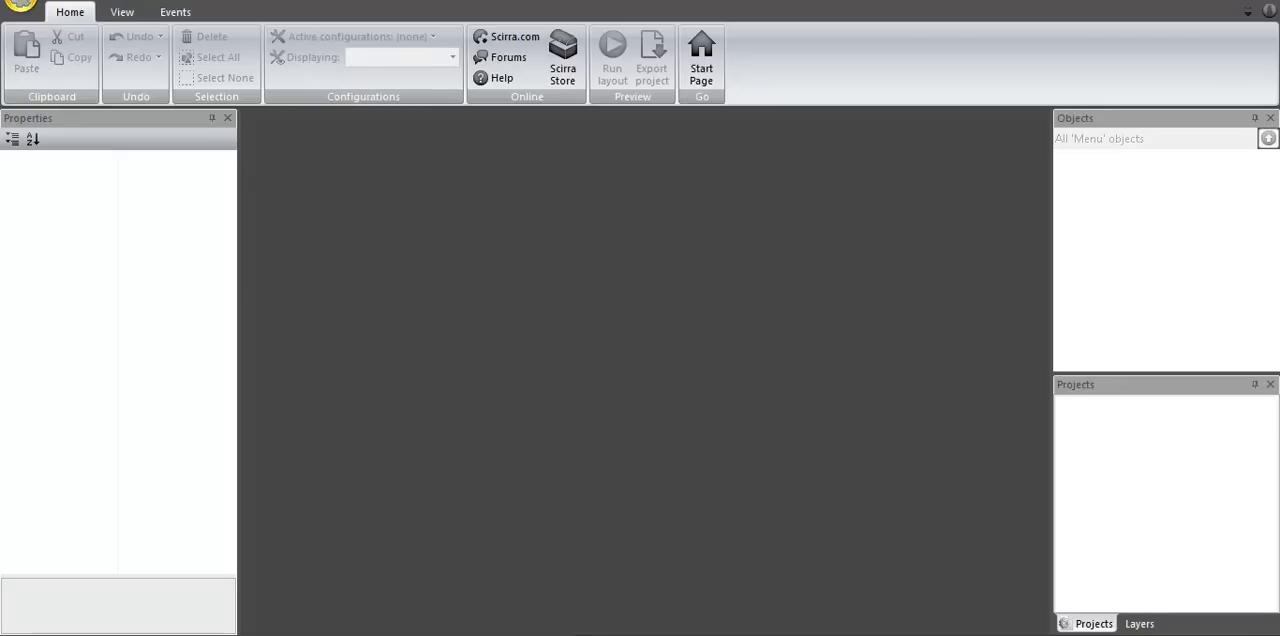
mouse_move(526, 148)
text(au)
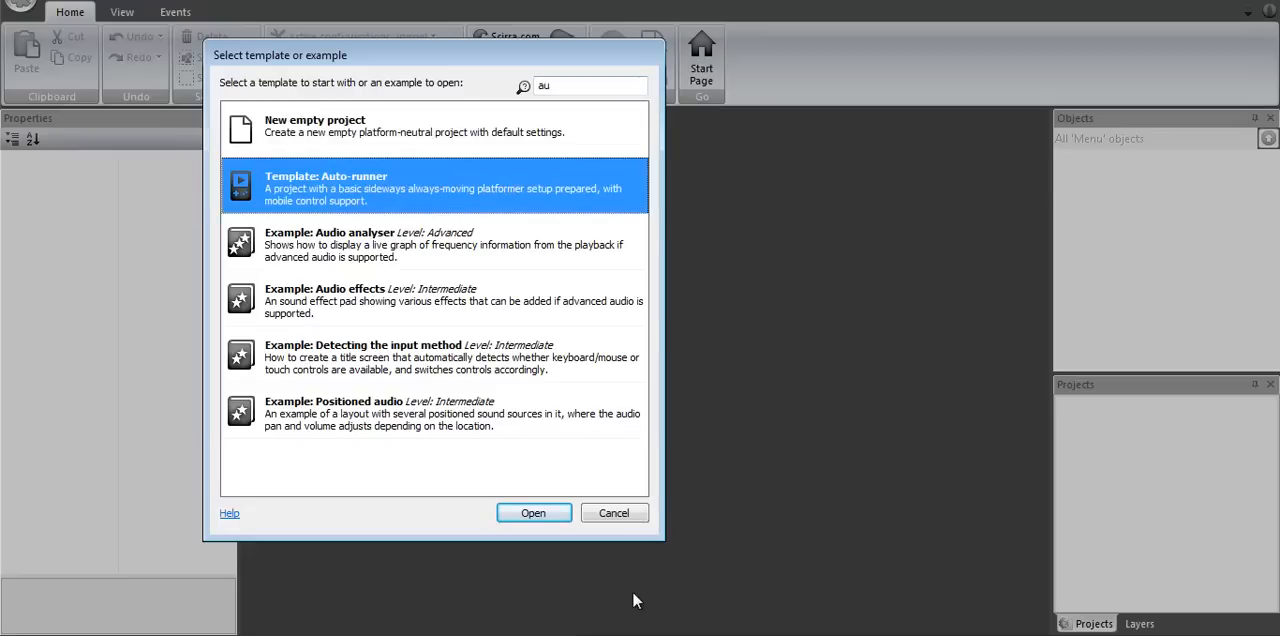
Start a new project from the Auto-runner template.
click(532, 512)
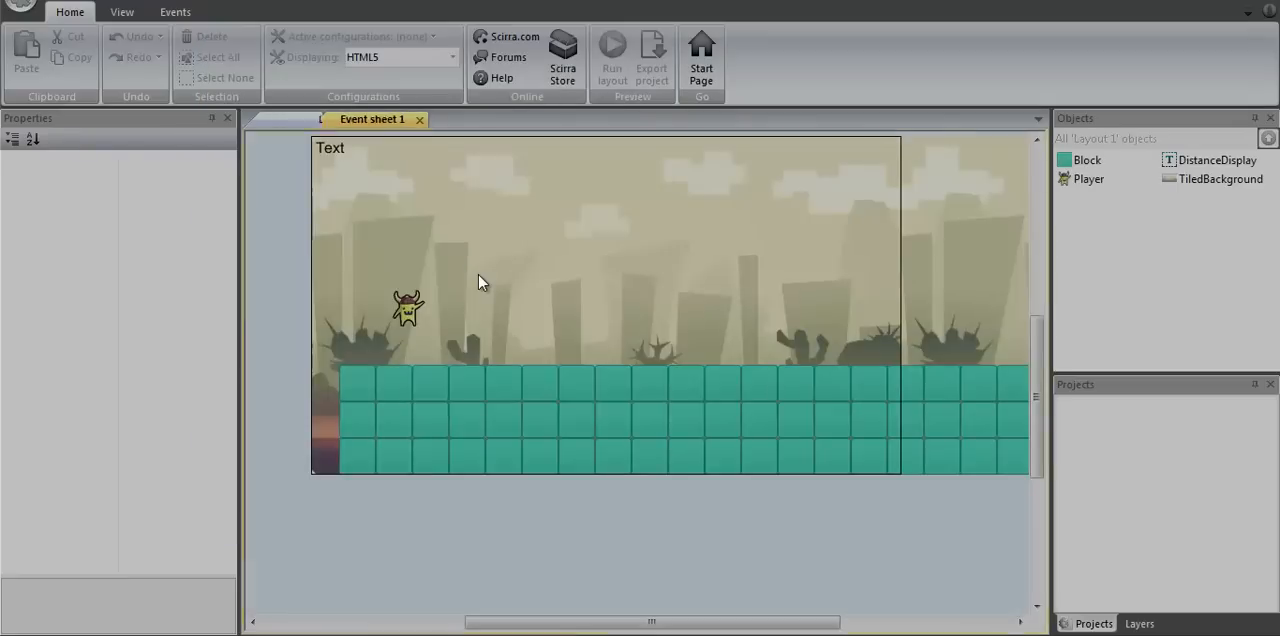
Rename the template layout to Game and close the Event sheet 1 view.
click(294, 118)
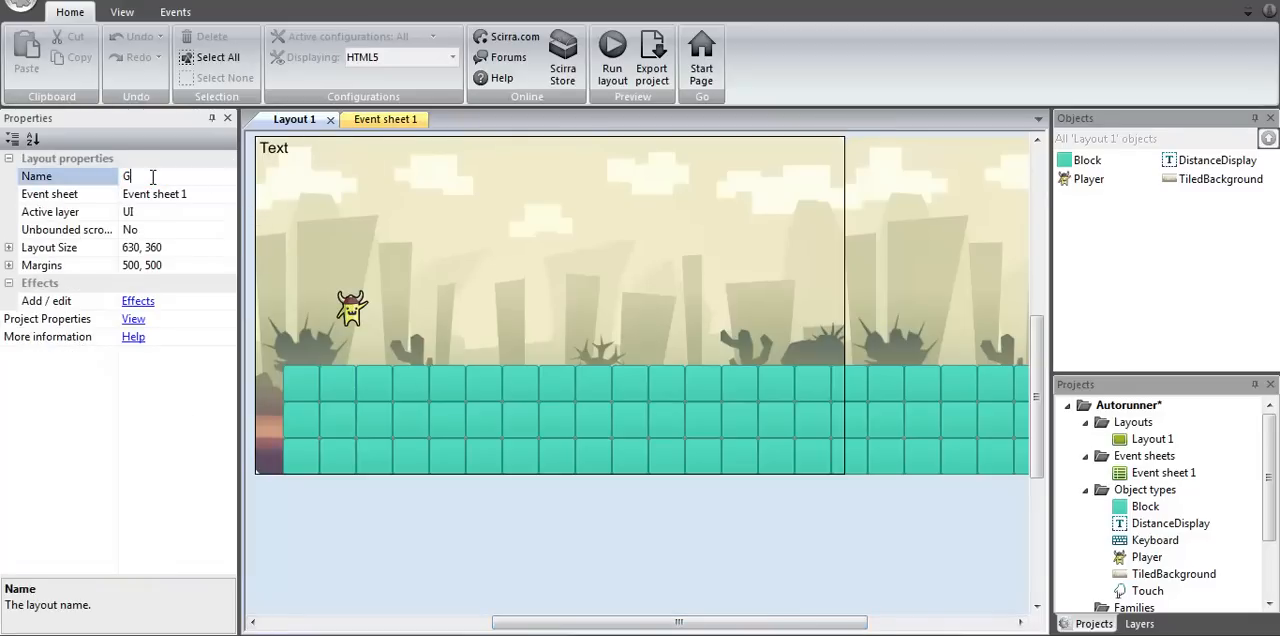
text(Game)
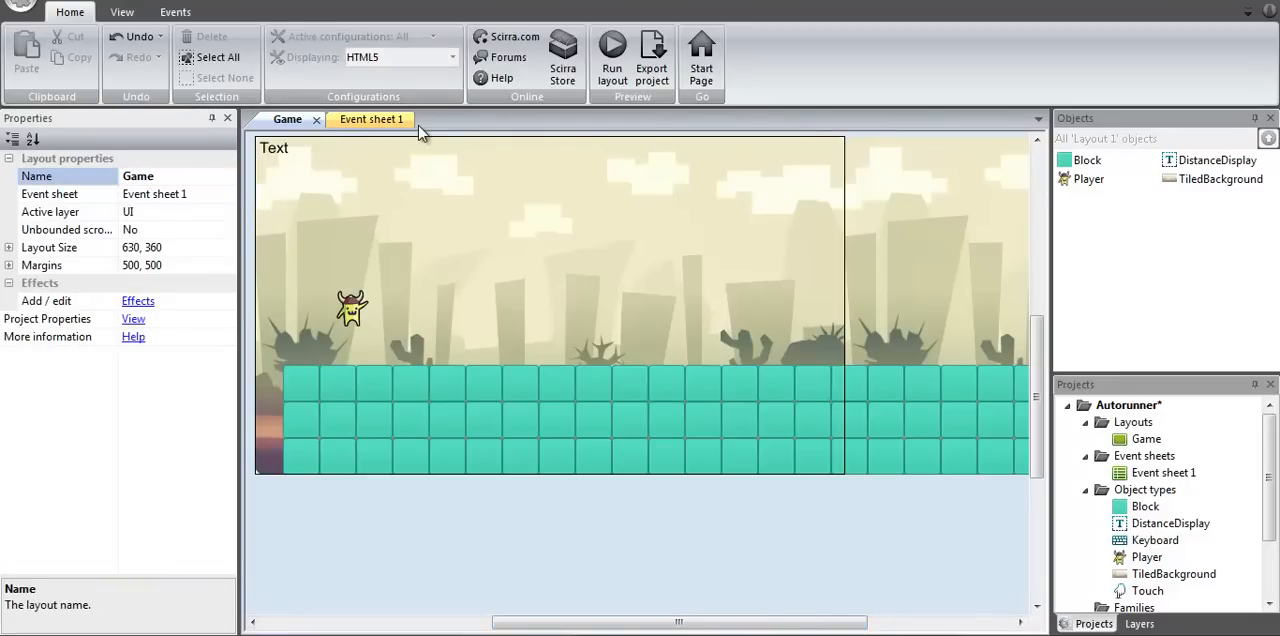
click(372, 118)
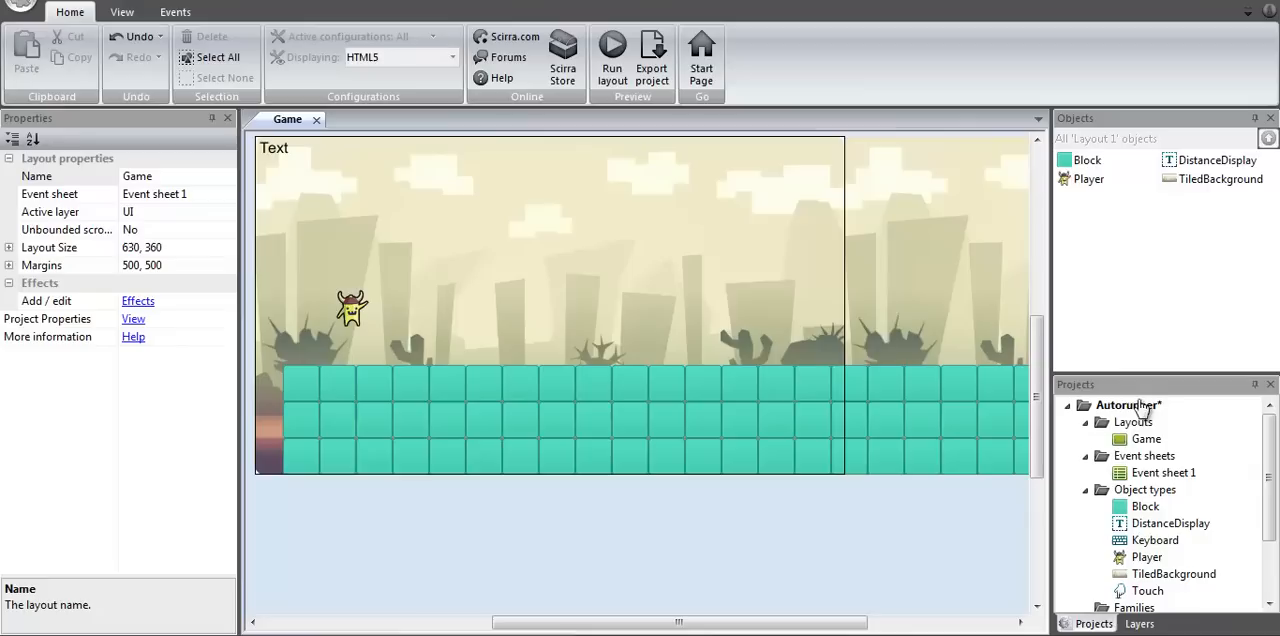
Add a second blank layout with its own new event sheet.
right_click(1134, 422)
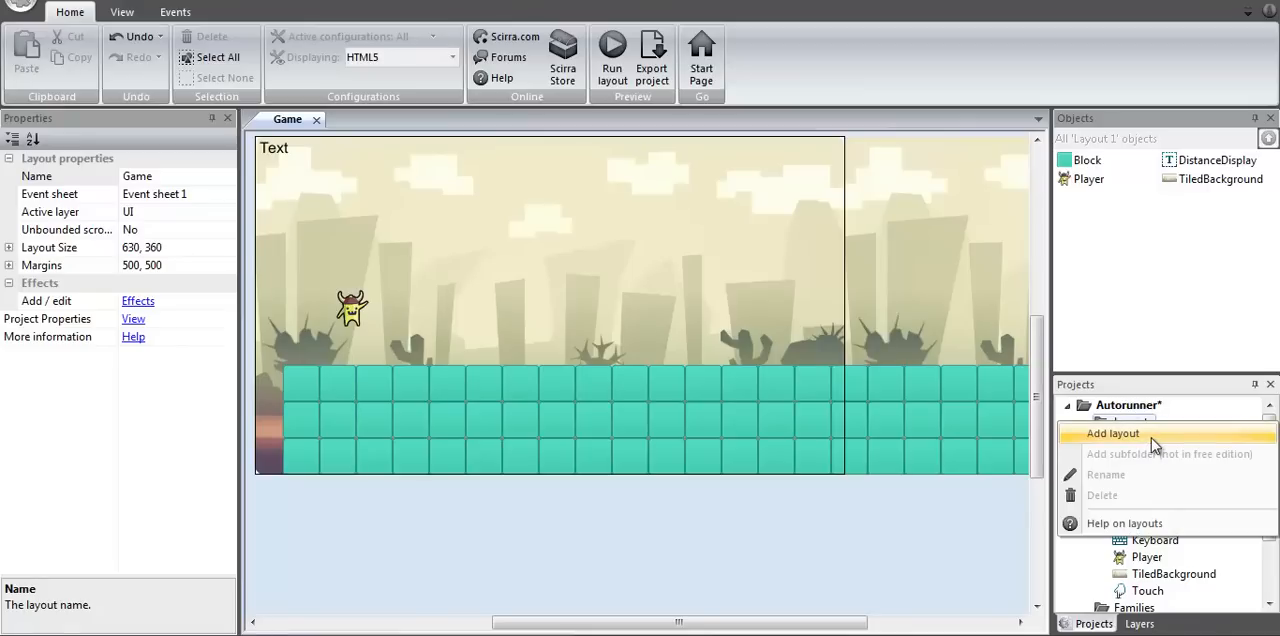
click(1112, 432)
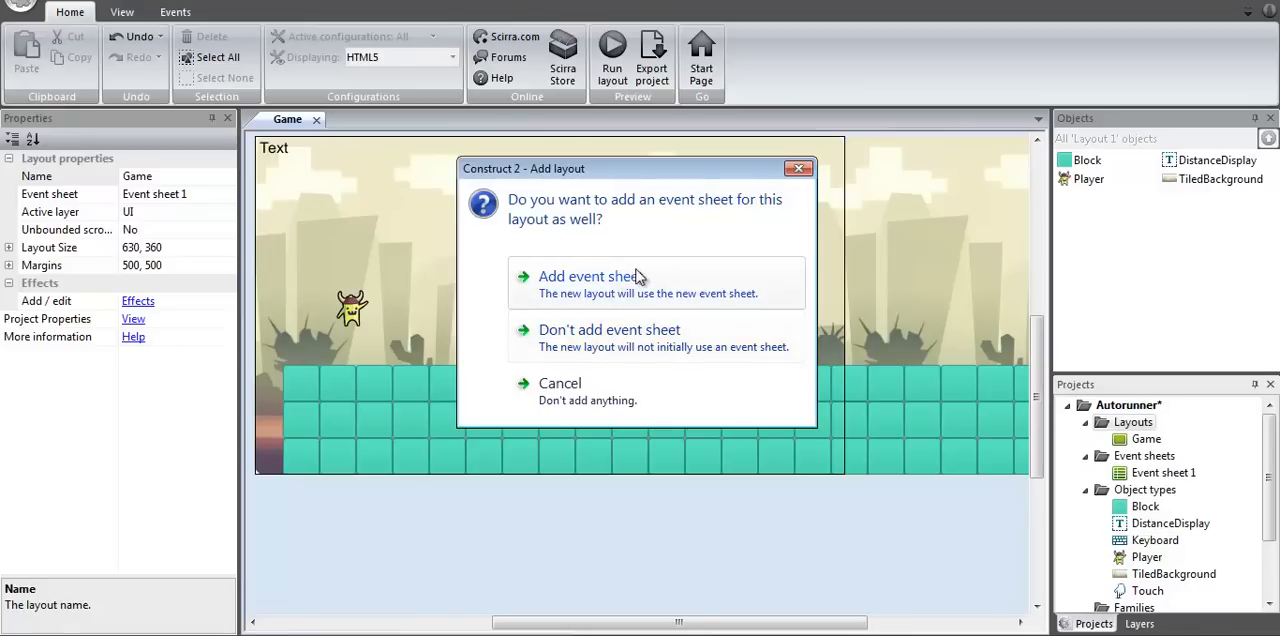
click(588, 276)
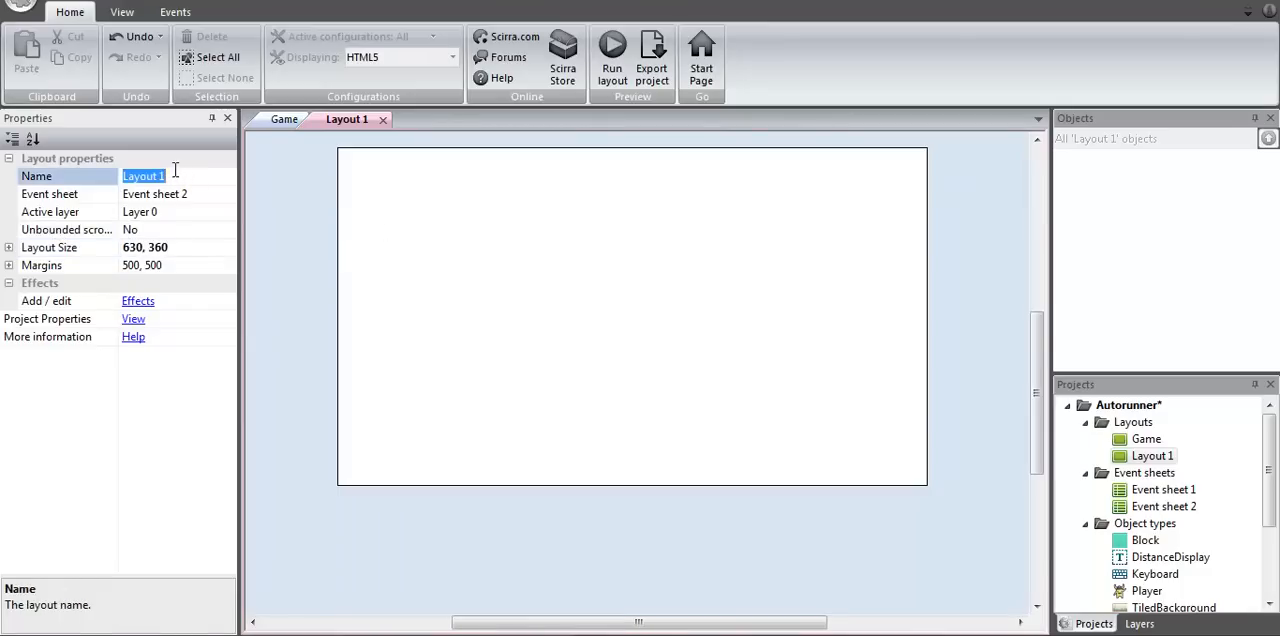
Name the new layout Menu and paste the Block tiles and Player from Game into it.
text(Menu)
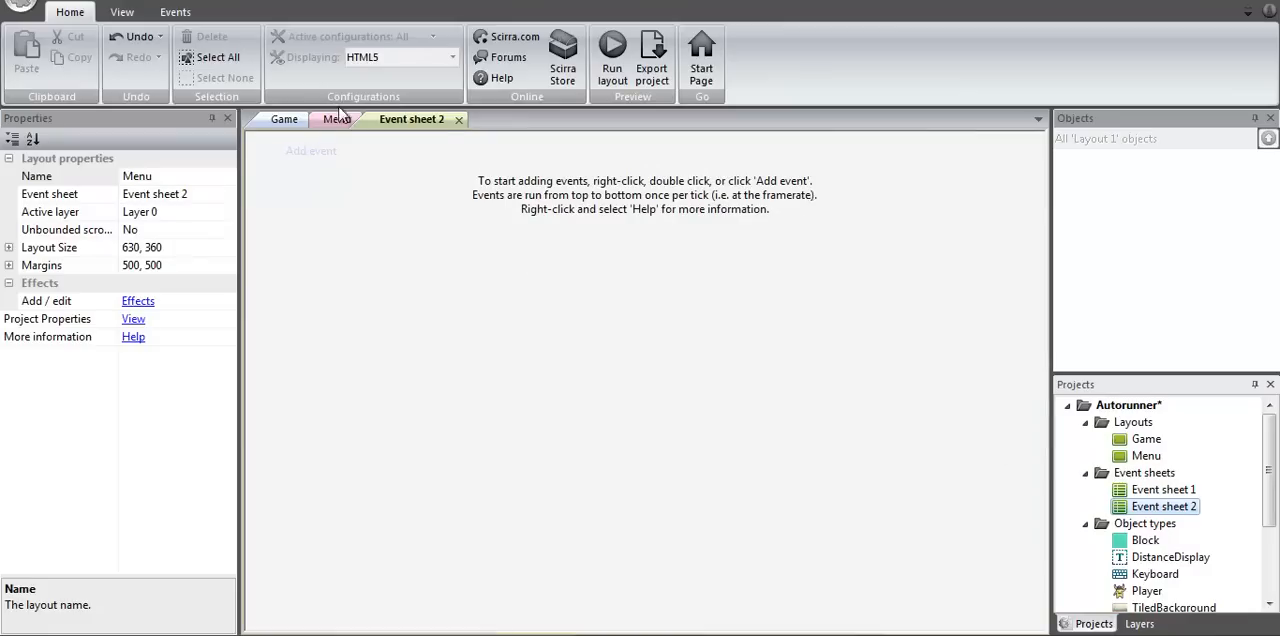
click(340, 118)
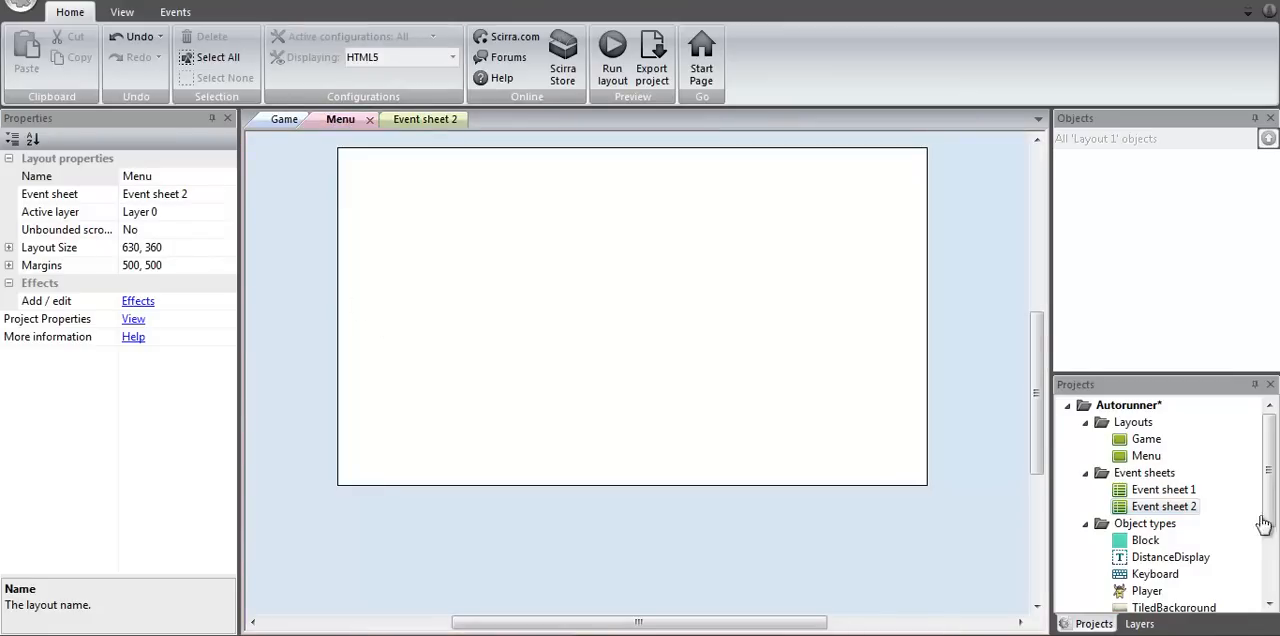
click(1144, 488)
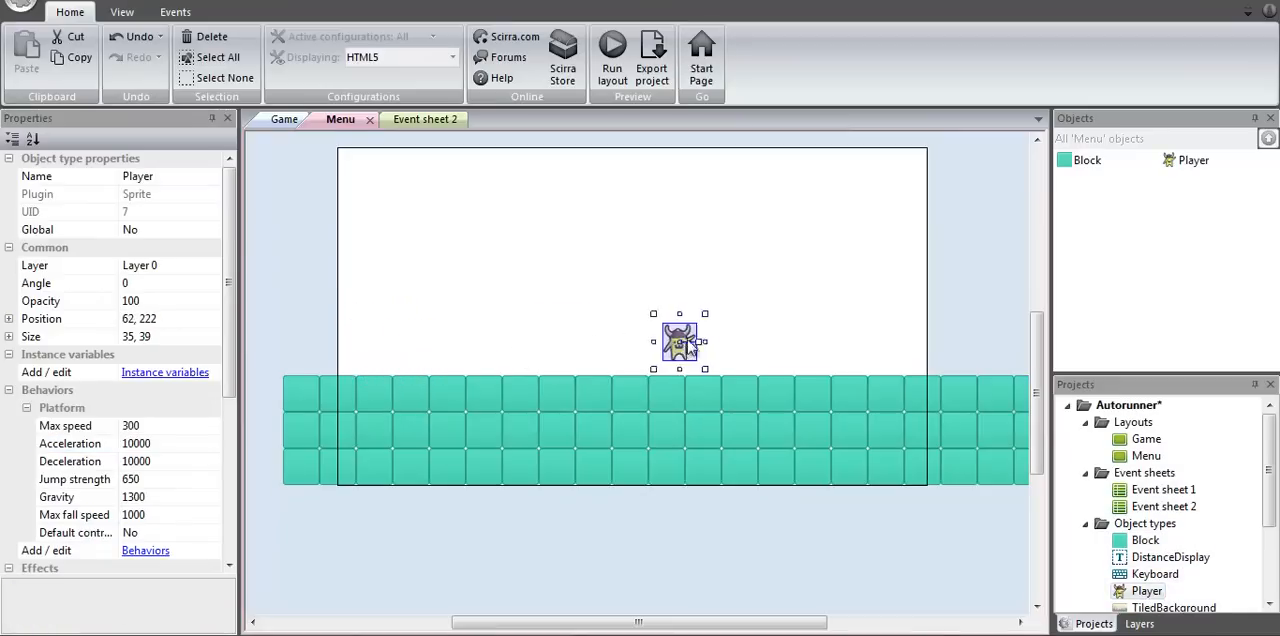
Set the player on the blocks and send the pasted desert background to the bottom of the layer.
drag(678, 340, 560, 356)
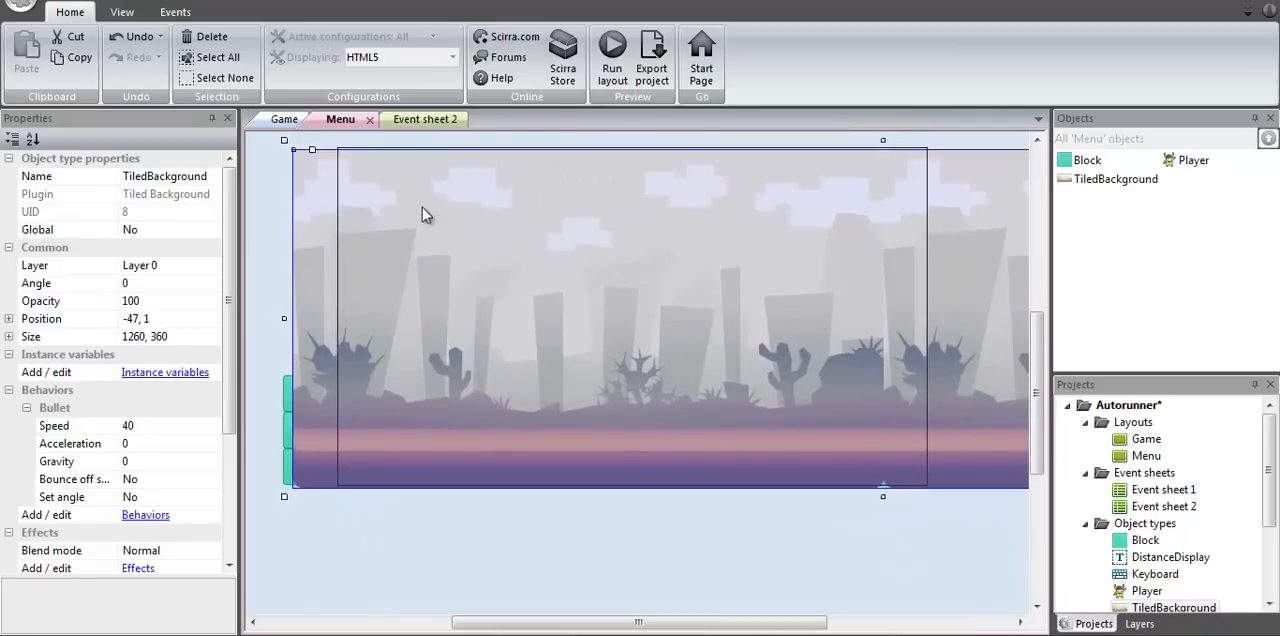
click(128, 426)
text(0)
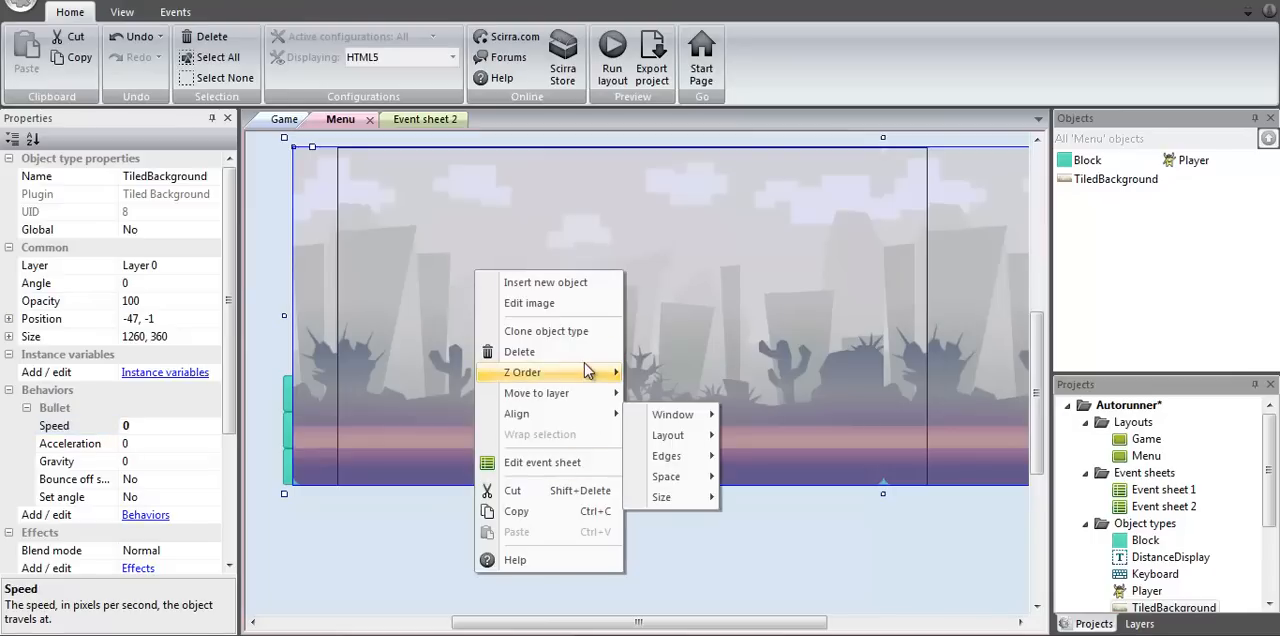
mouse_move(522, 372)
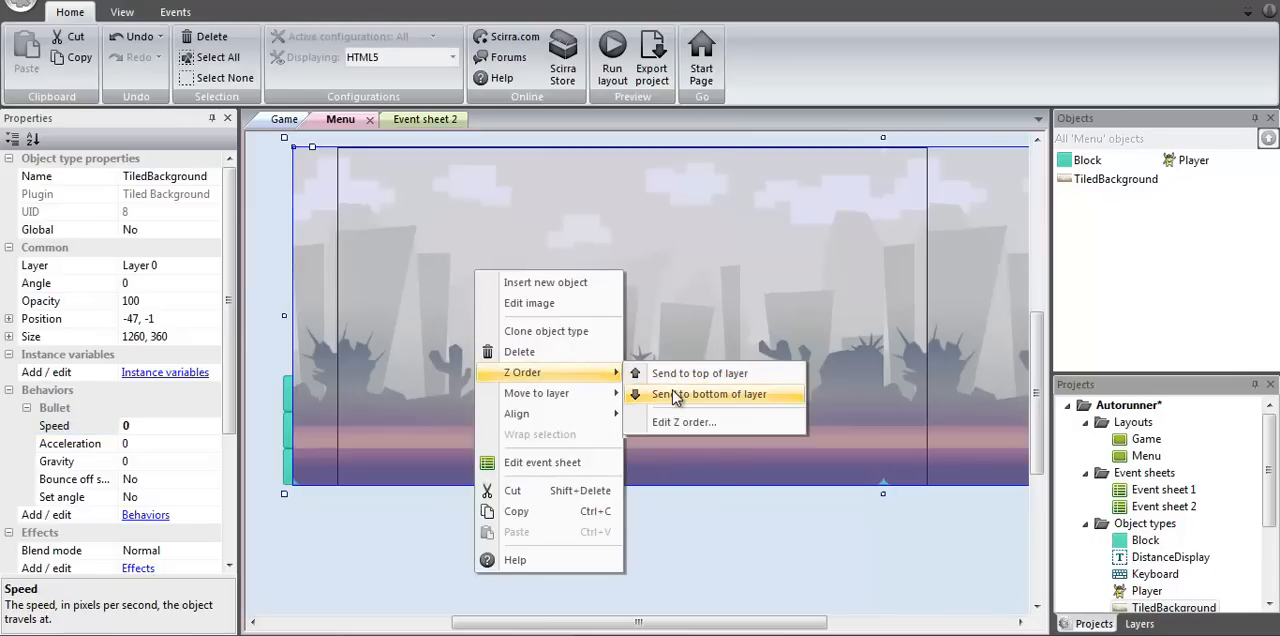
click(714, 394)
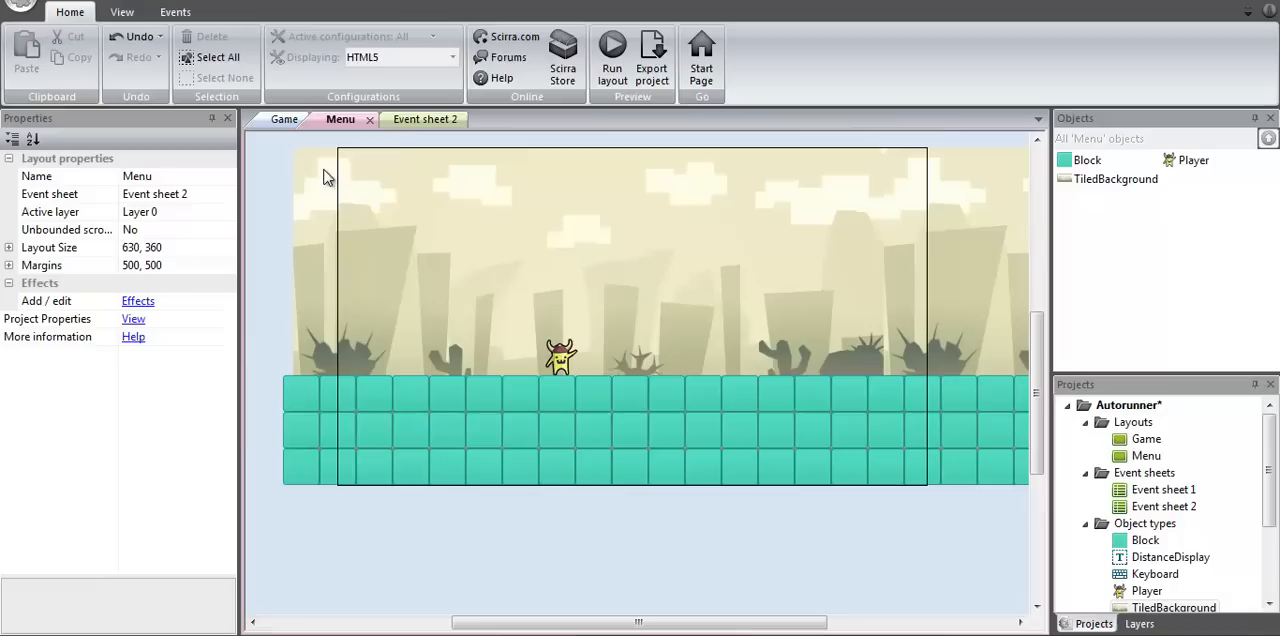
mouse_move(1154, 440)
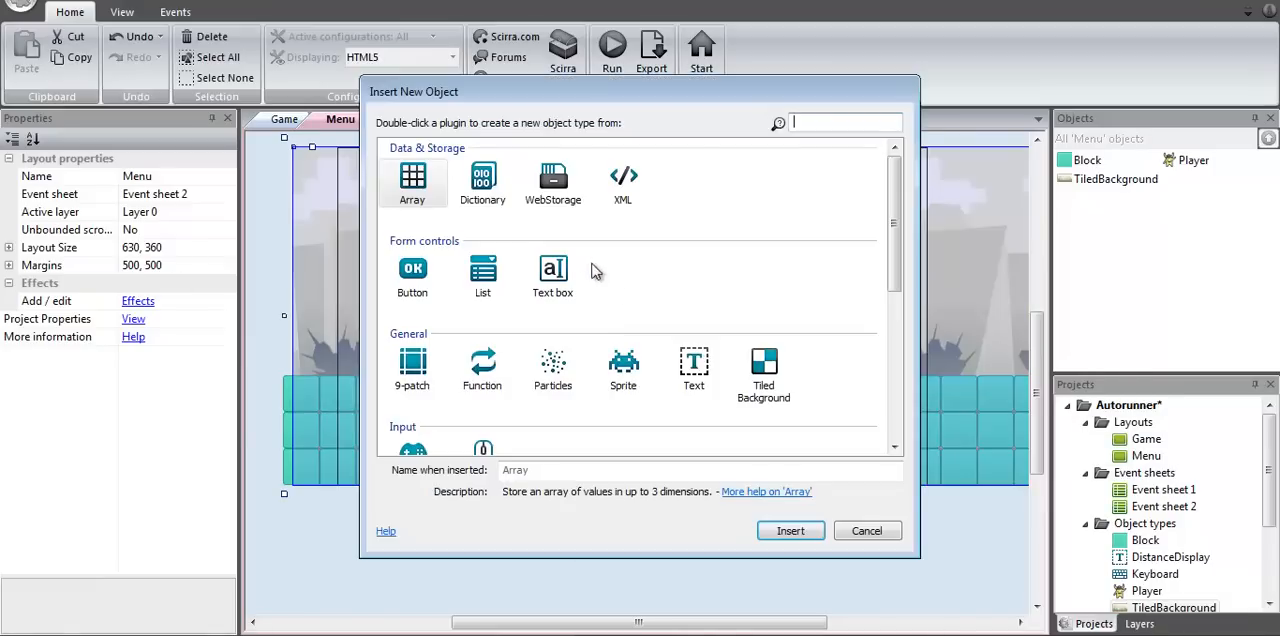
Insert a Button named Start, labelled Start, placed just above the player on the Menu layout.
click(412, 276)
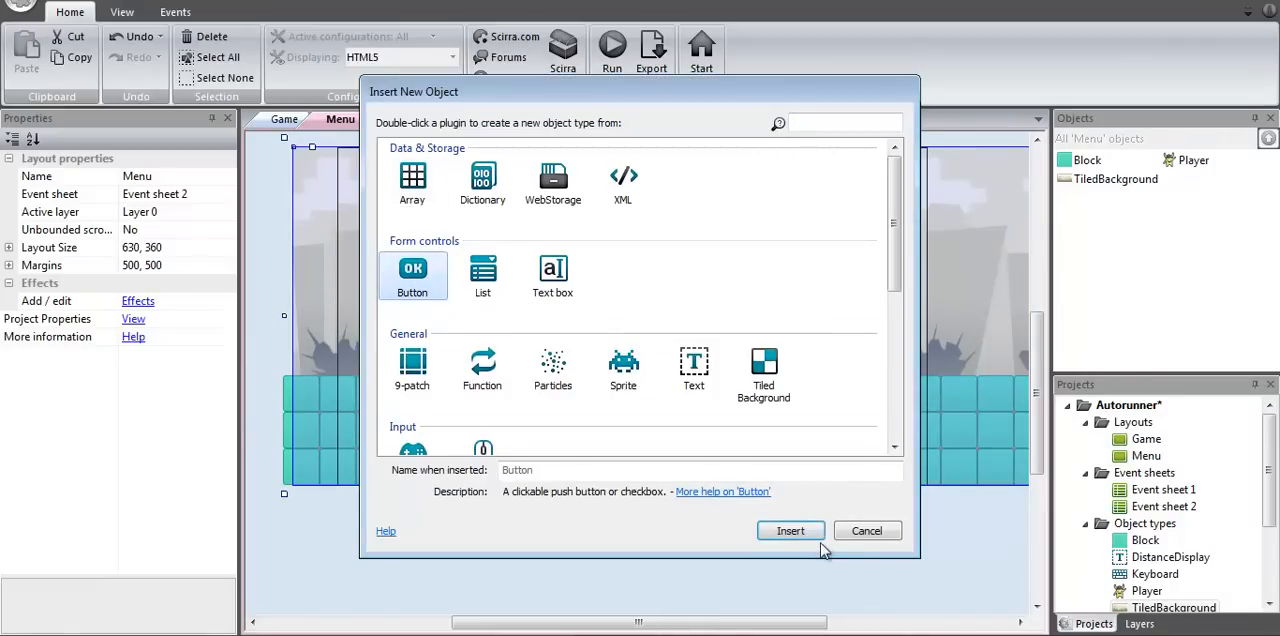
click(792, 530)
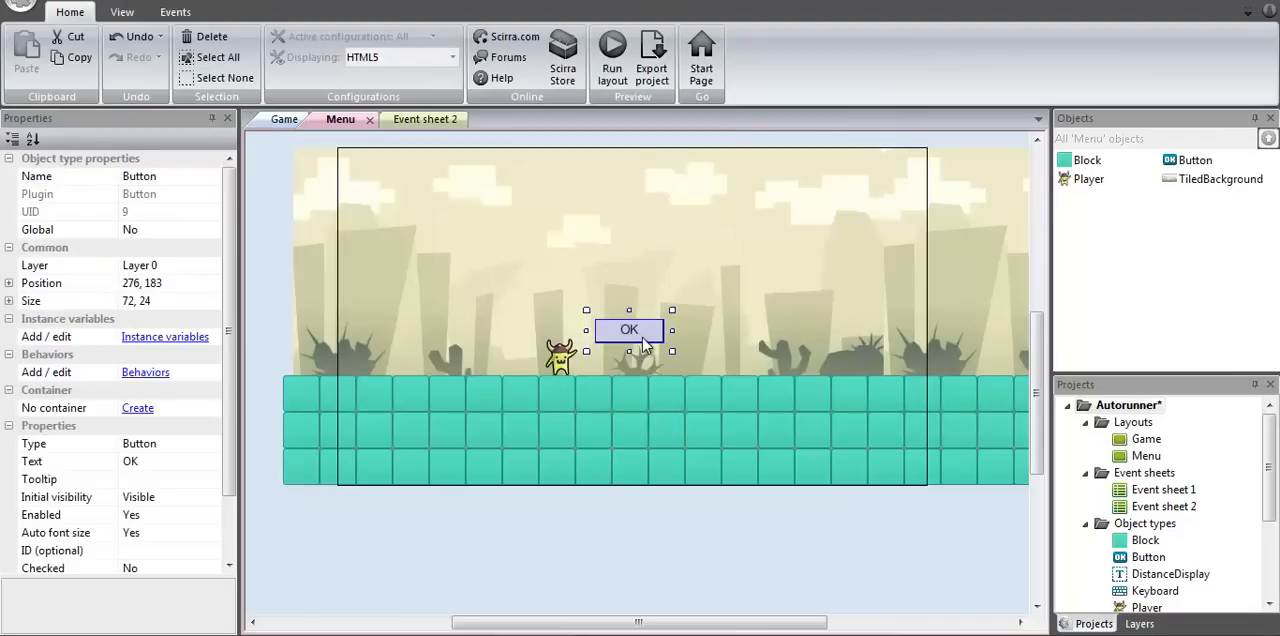
drag(628, 330, 608, 338)
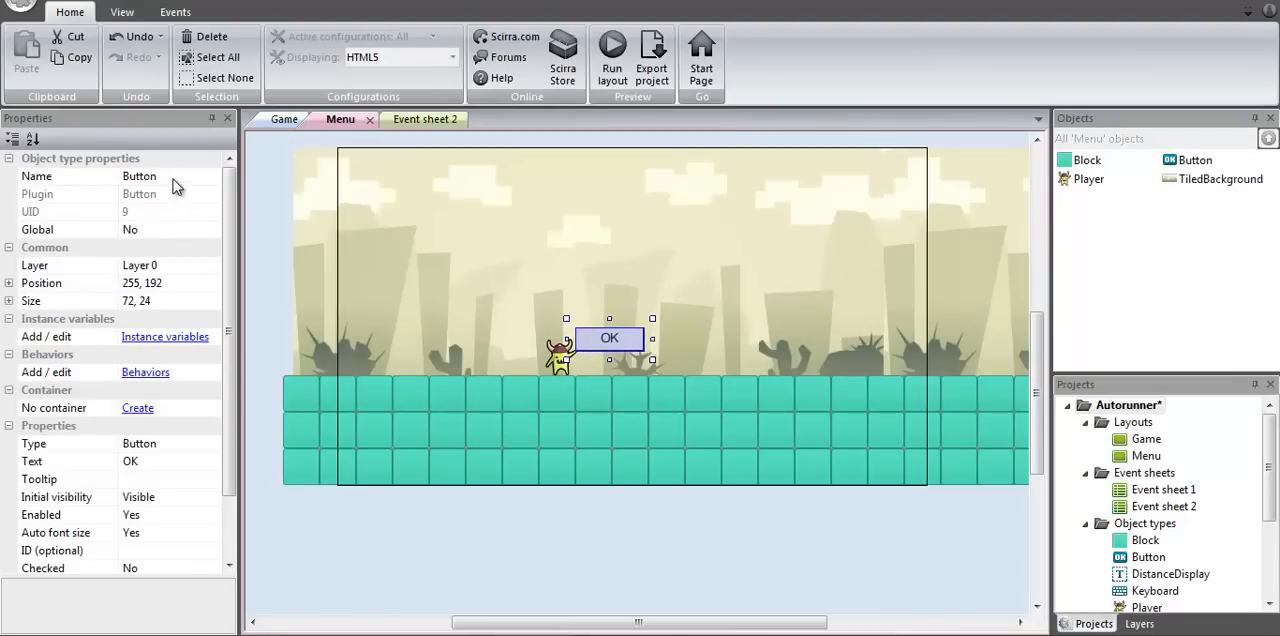
text(Start)
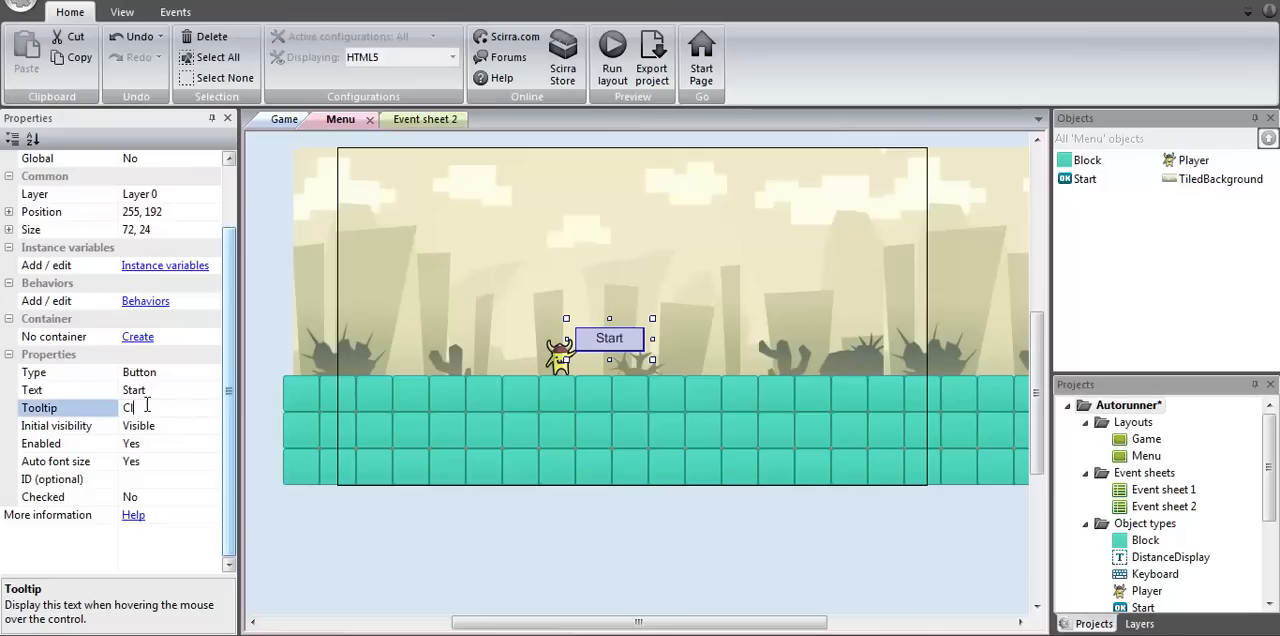
text(Click to start the)
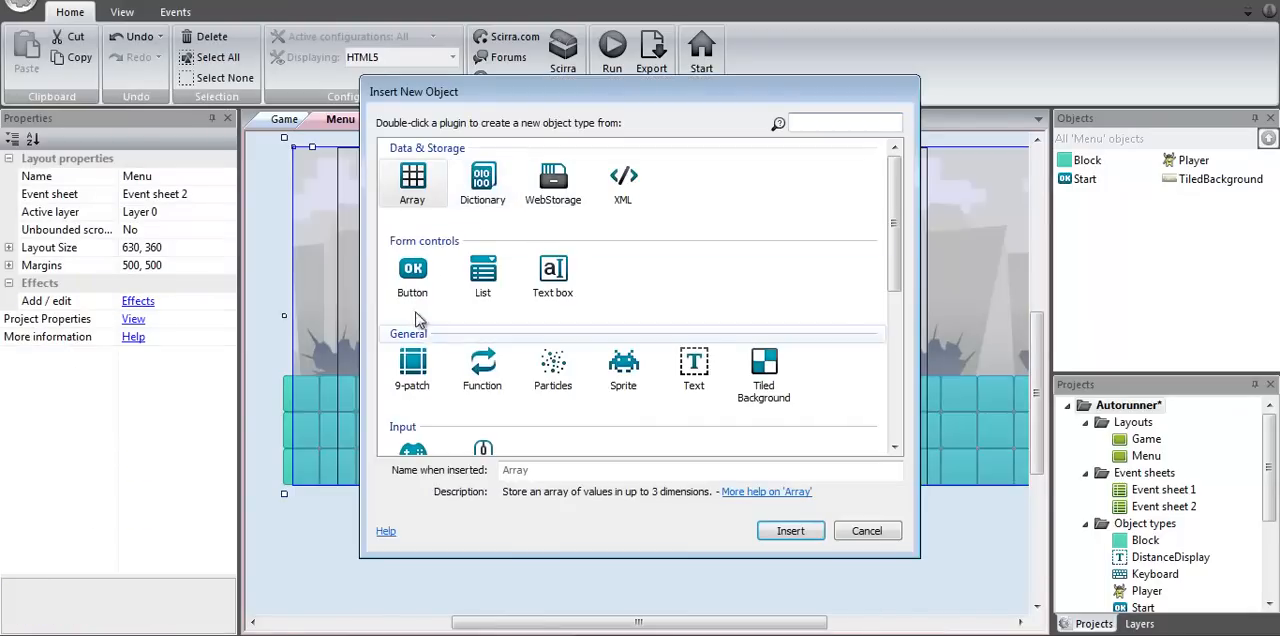
Insert a Text object named Title reading AUTORUNNER.
click(692, 364)
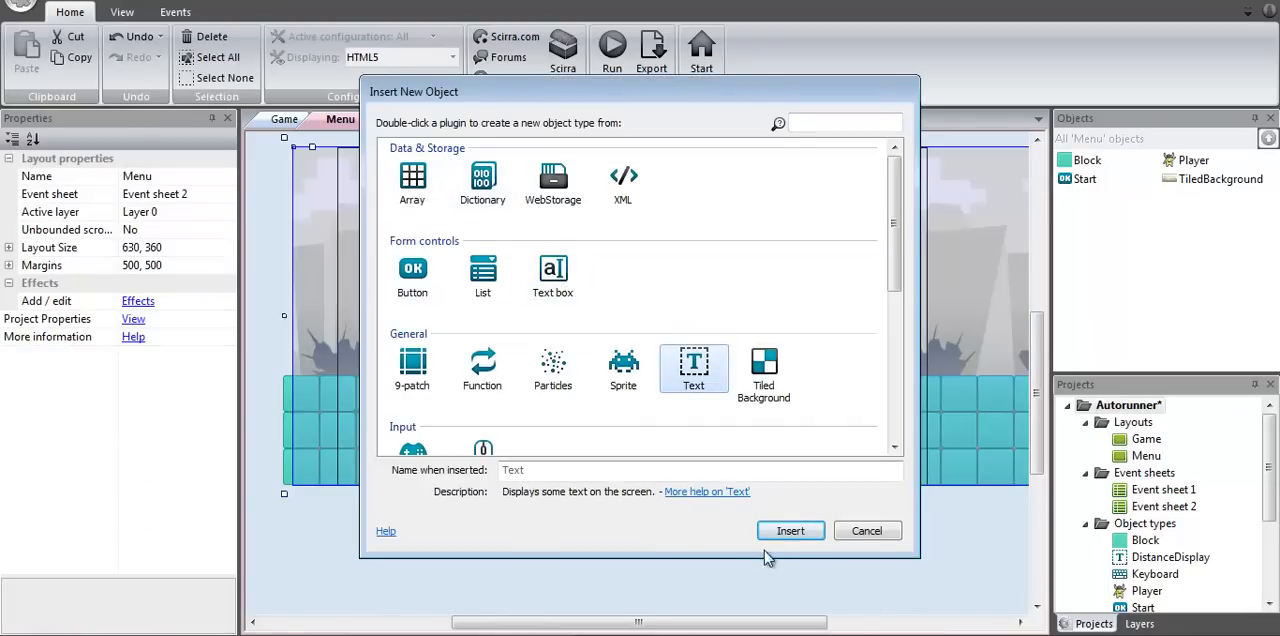
click(868, 530)
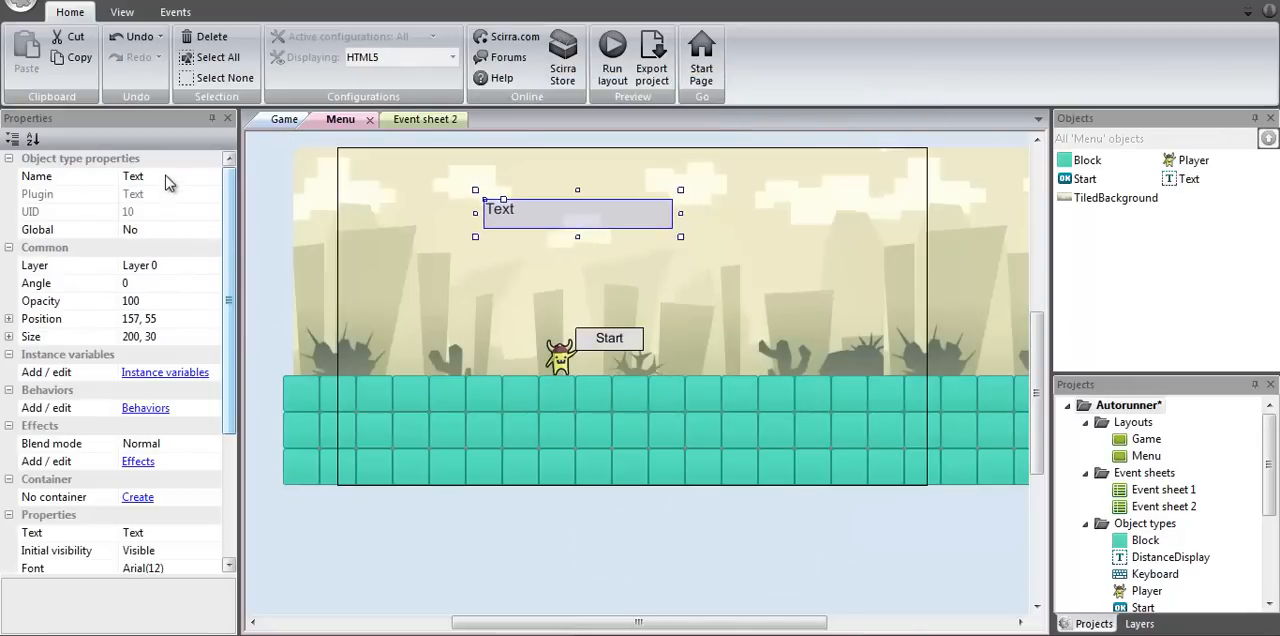
click(132, 176)
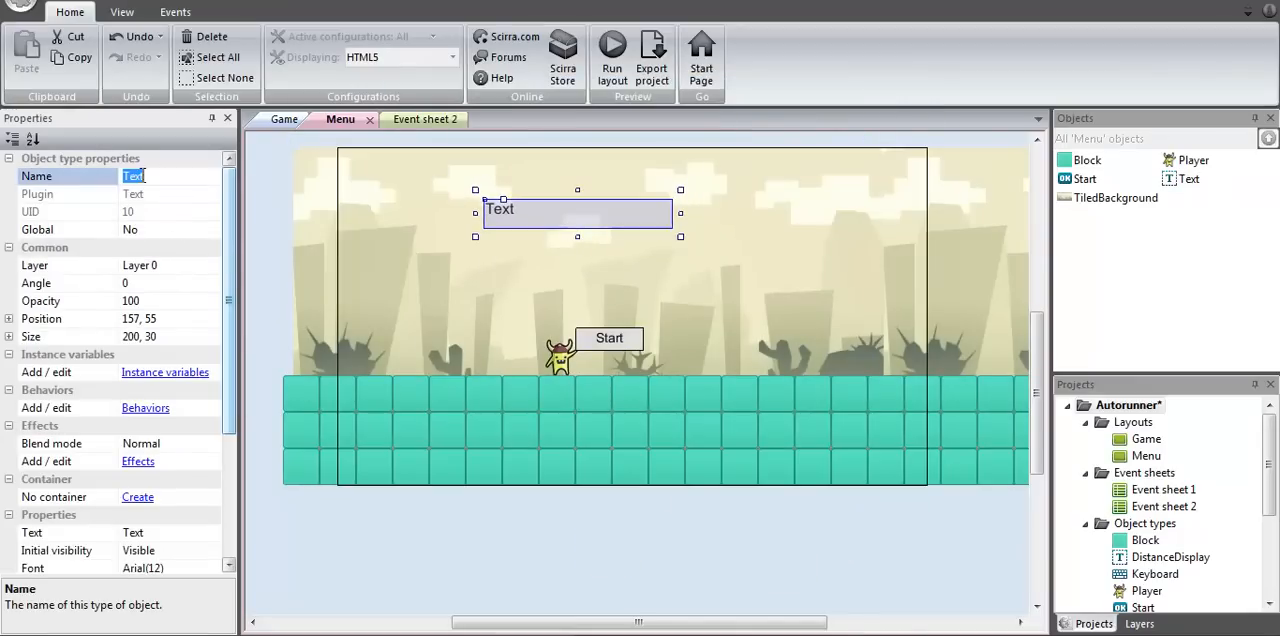
text(Title)
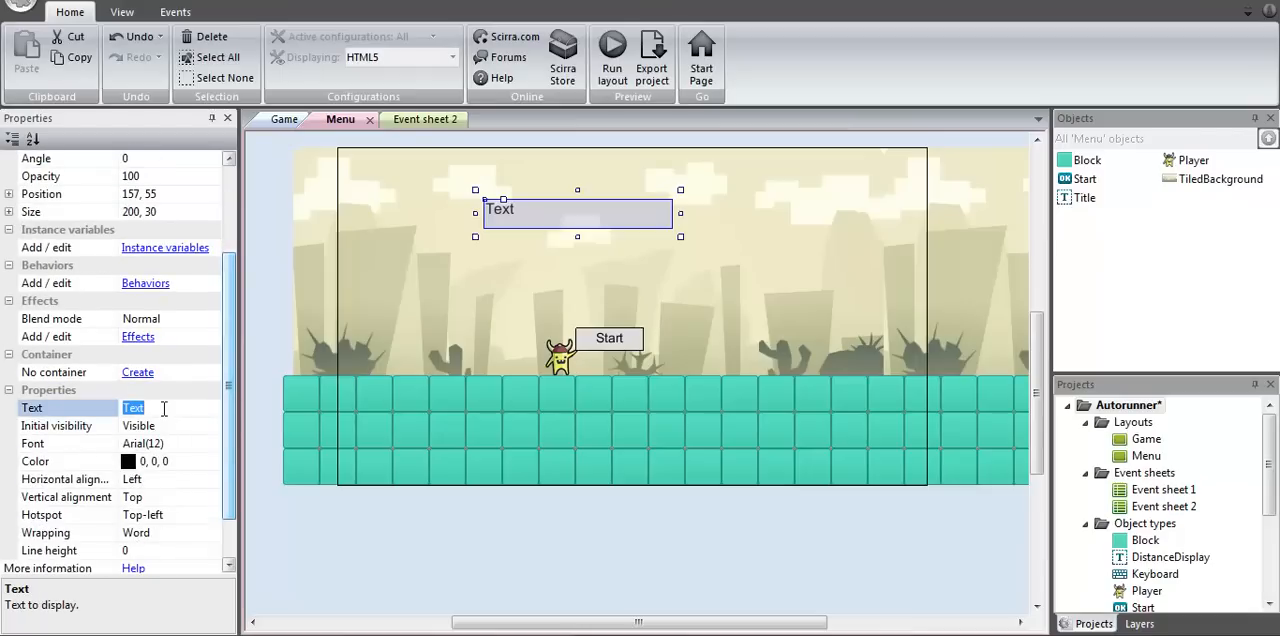
text(AUTORUNNER)
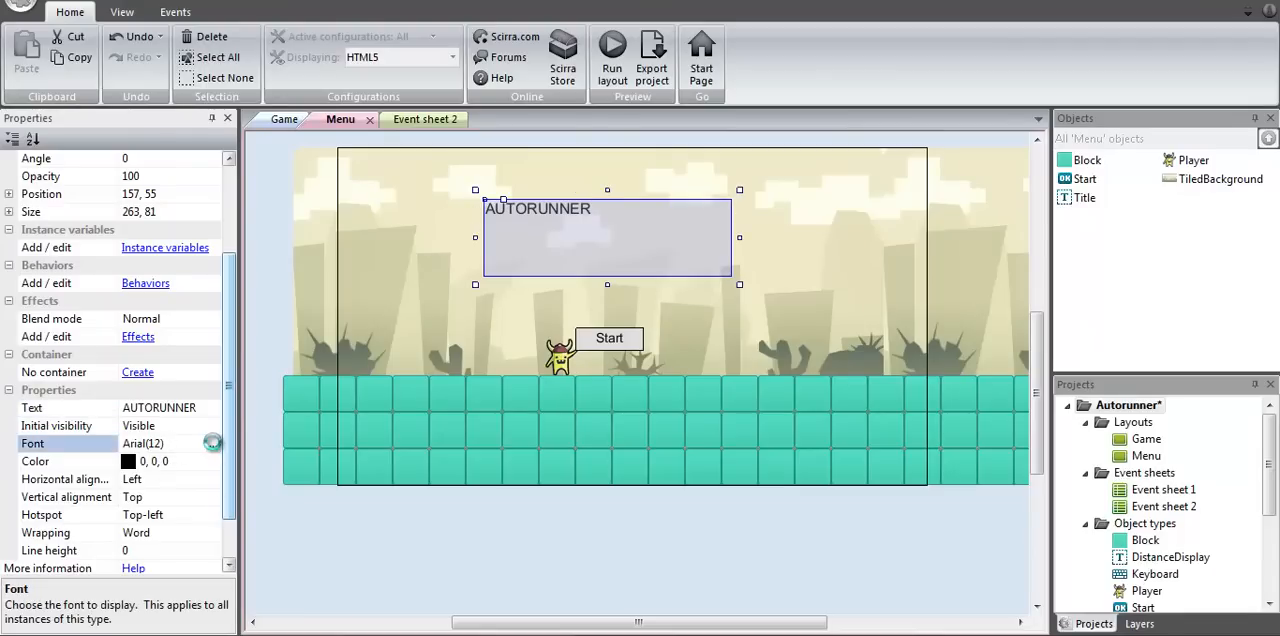
Give the title the BankGothic Lt BT typeface at a larger font size.
click(212, 444)
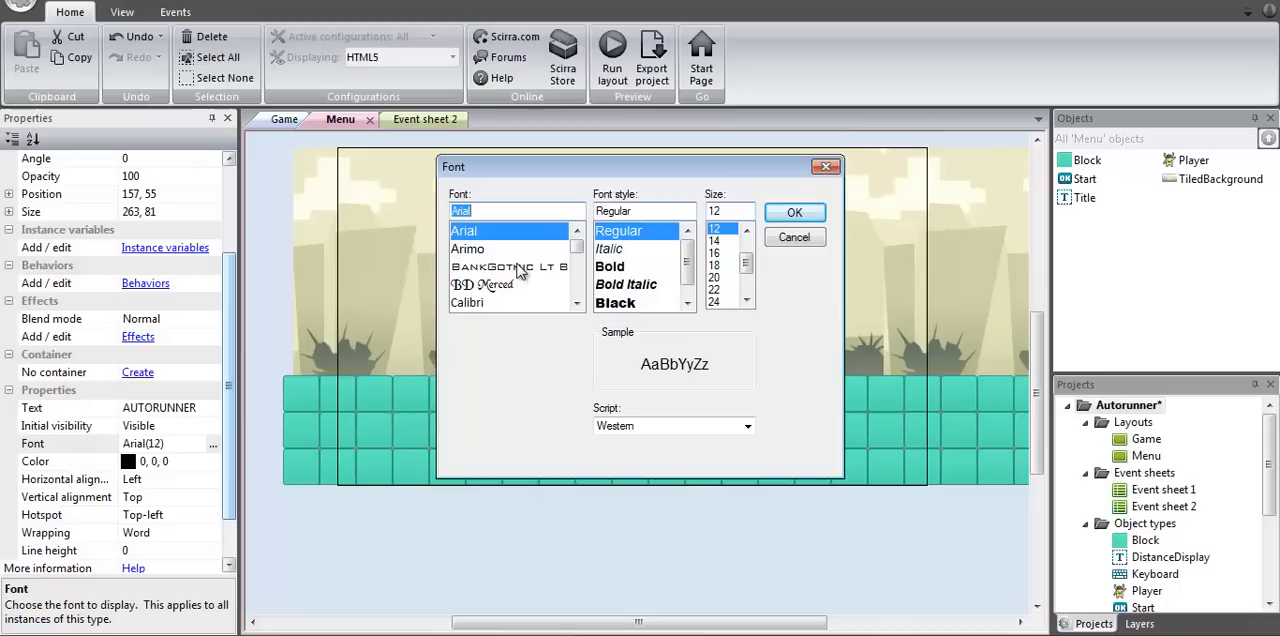
click(794, 212)
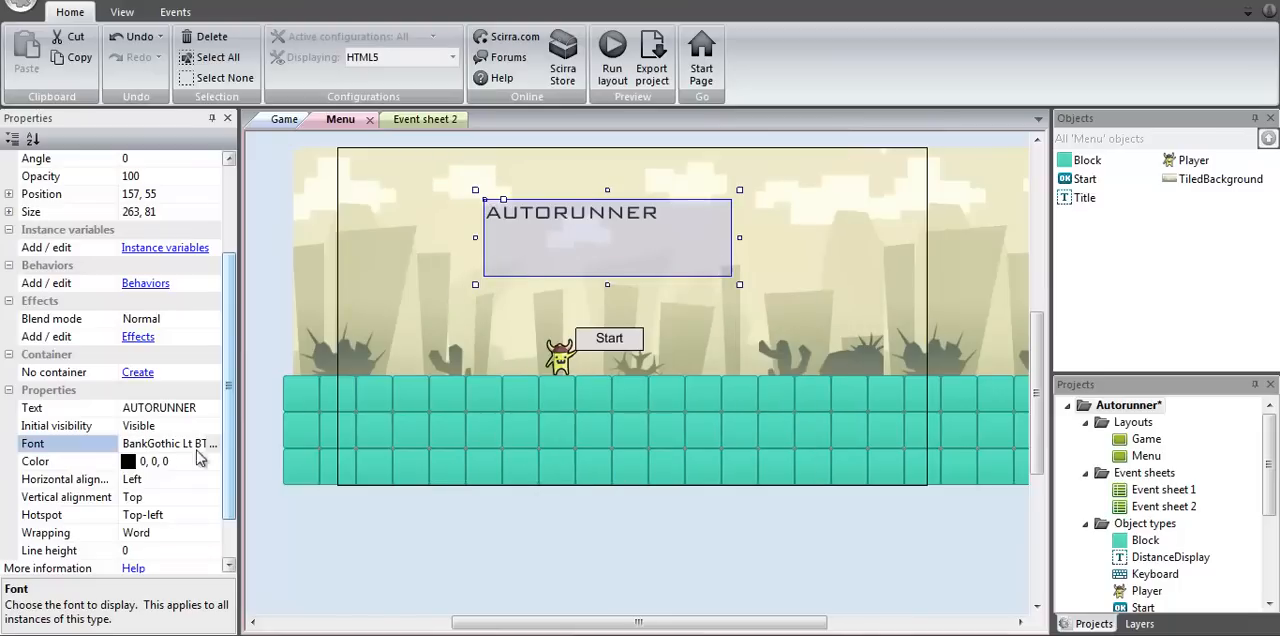
click(204, 444)
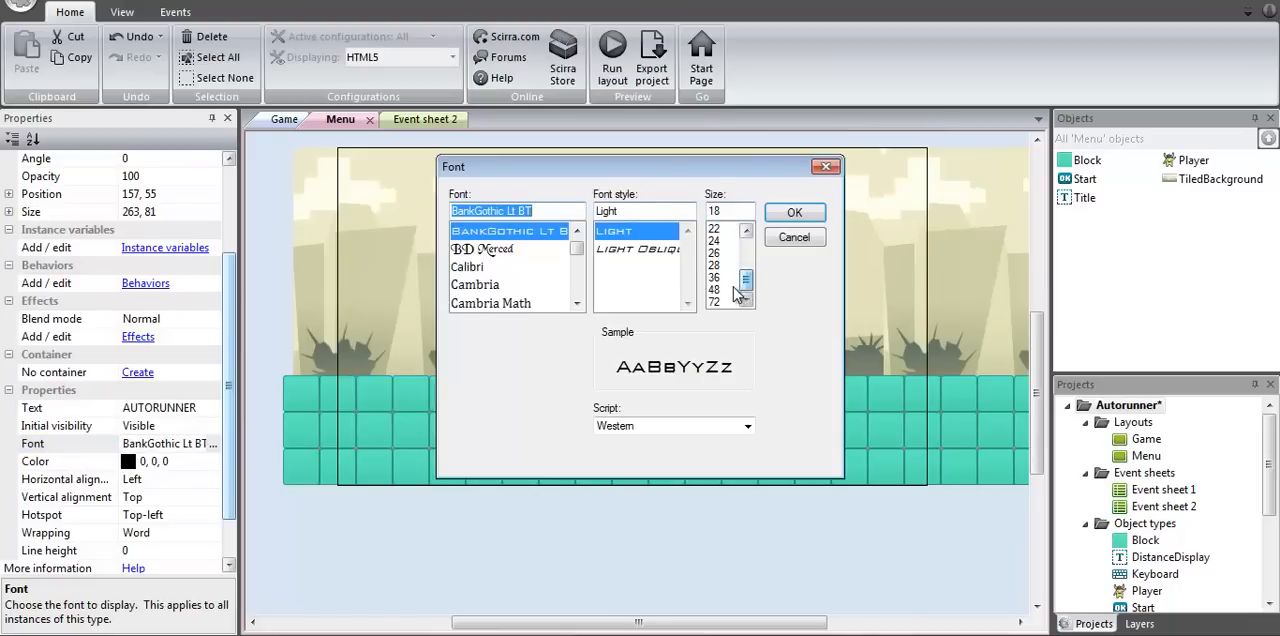
click(796, 212)
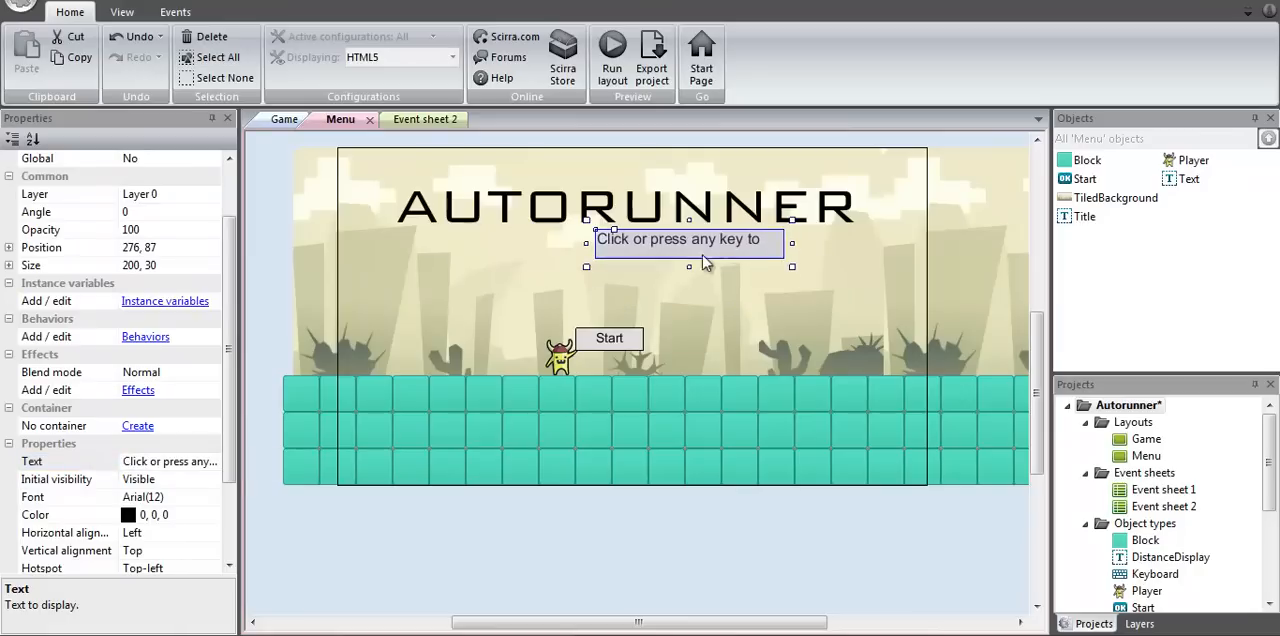
Widen the instructions text about jumping onto obstacles beside the Start button.
drag(792, 266, 880, 288)
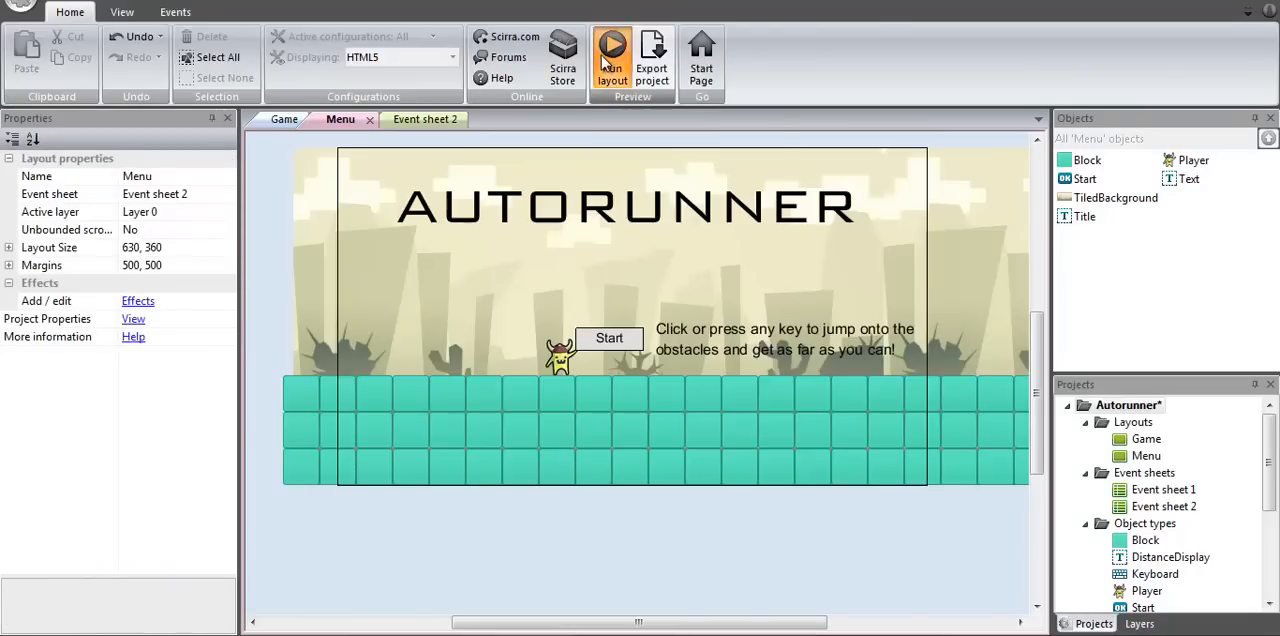
Preview the Menu layout running in Chrome.
click(612, 44)
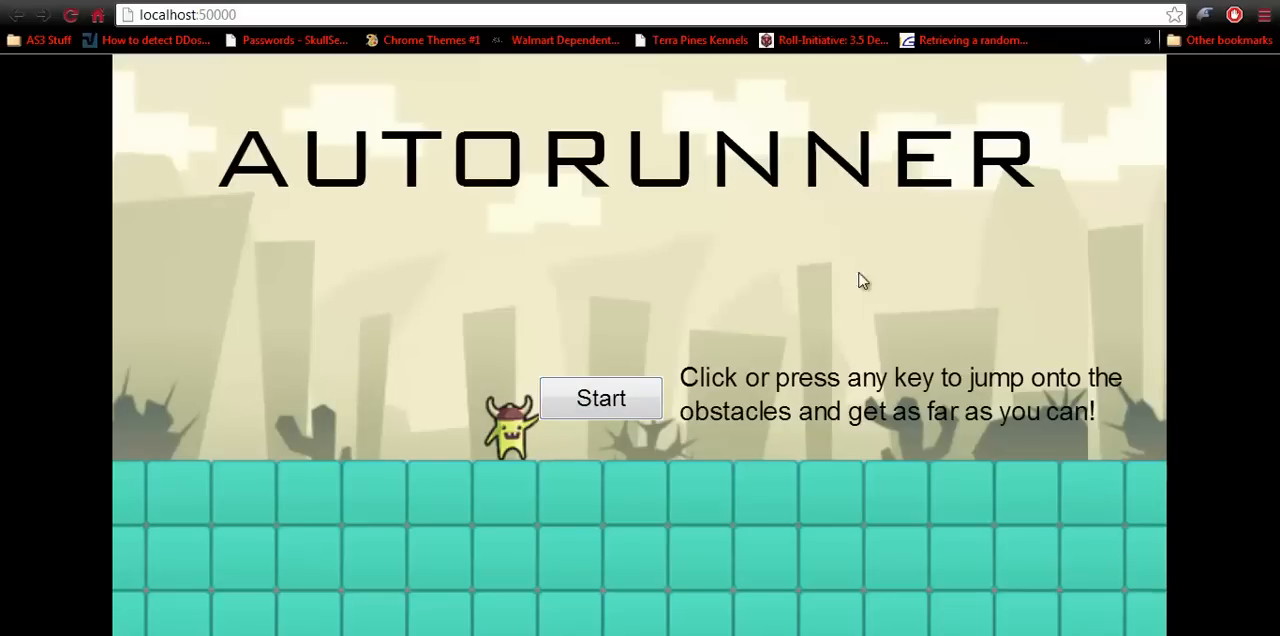
mouse_move(630, 412)
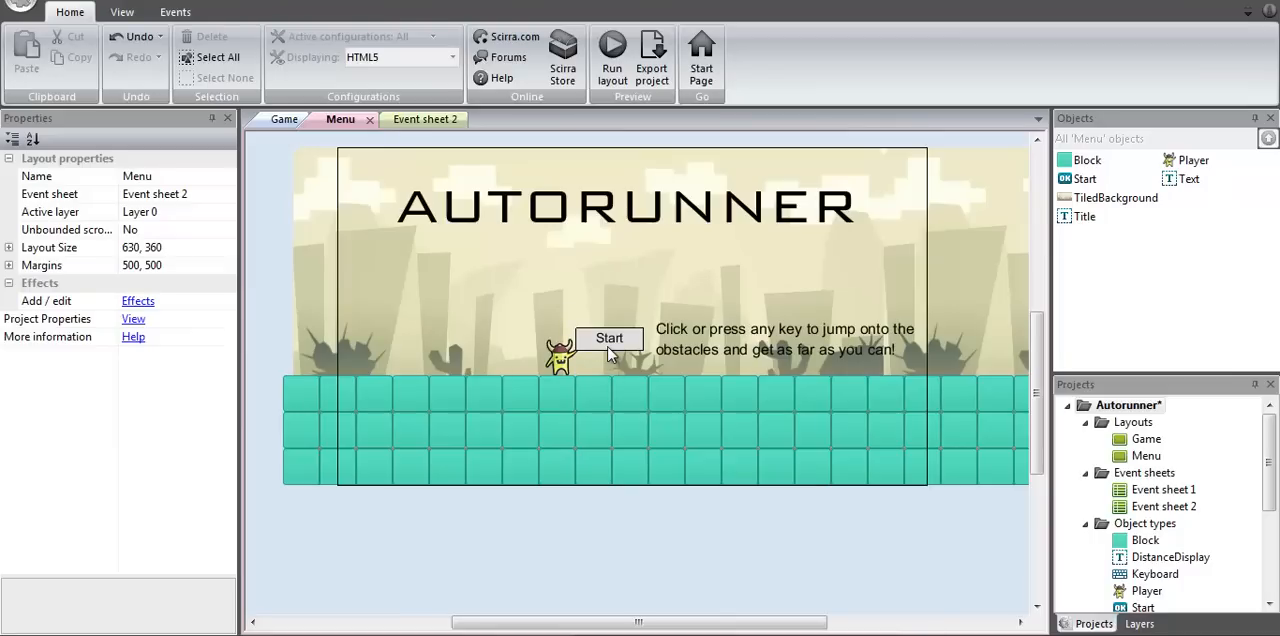
Add an event: Start On clicked, System Go to layout Game.
click(424, 118)
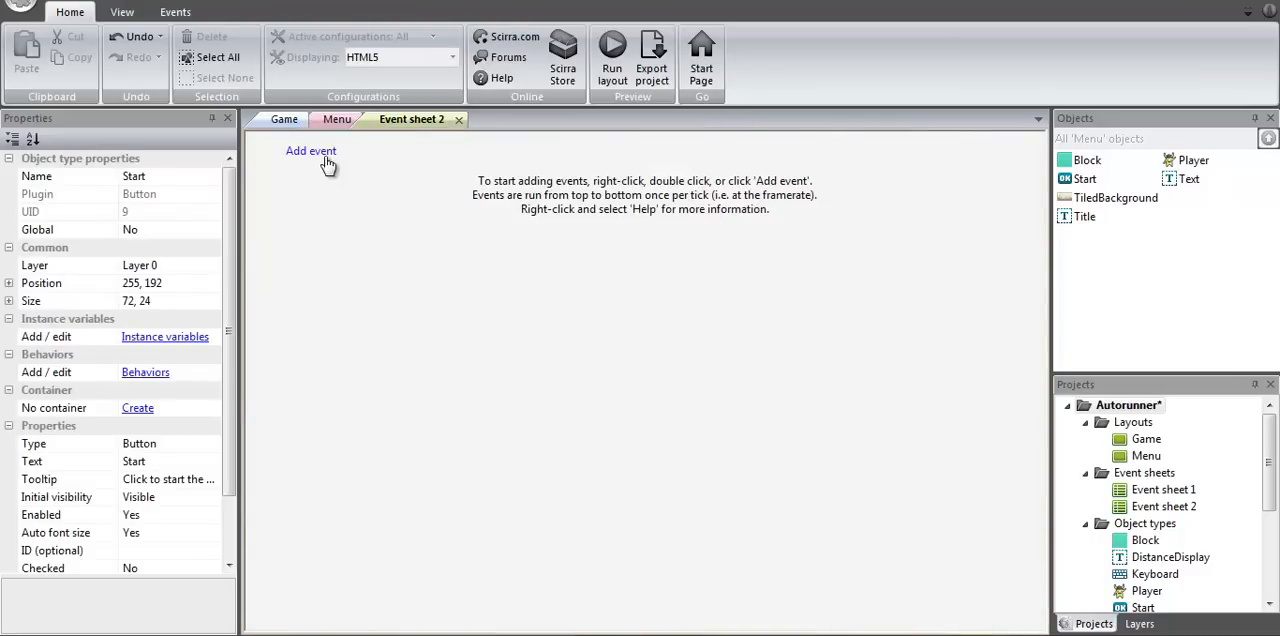
click(312, 152)
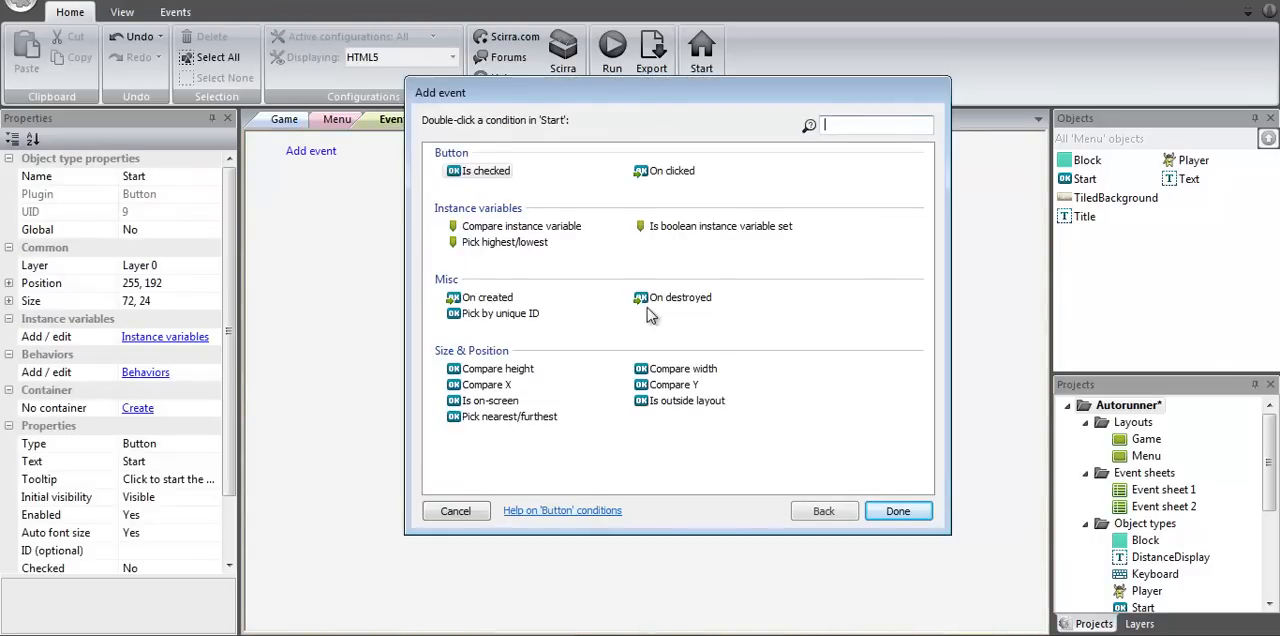
mouse_move(672, 174)
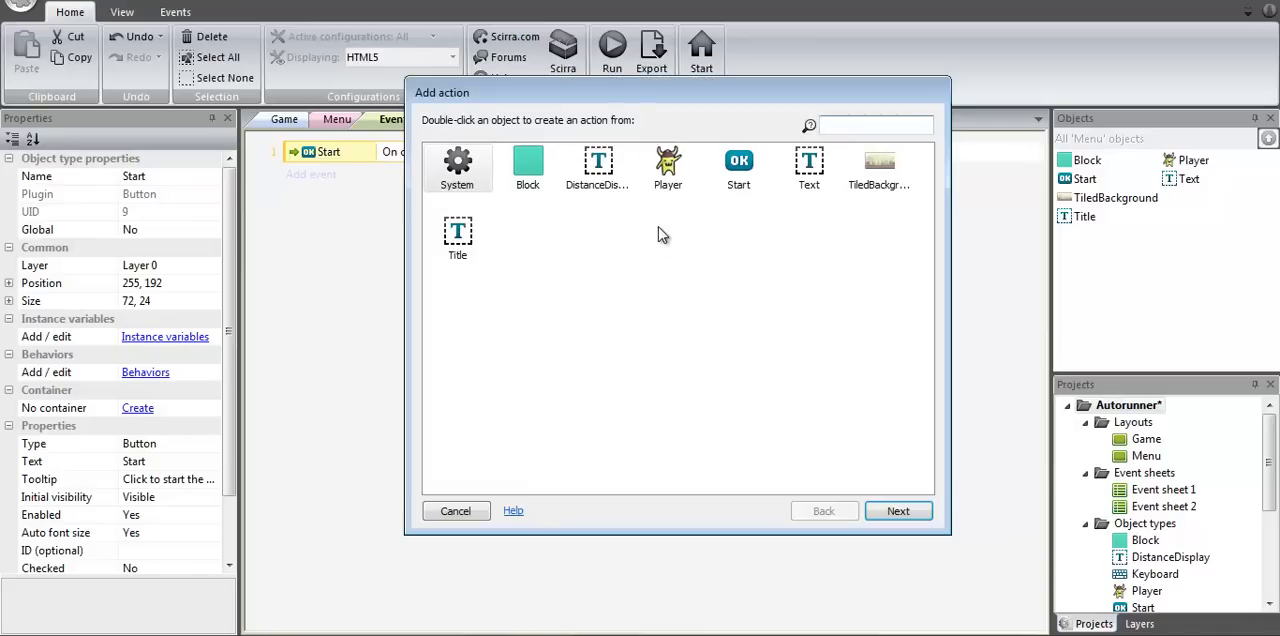
double_click(456, 160)
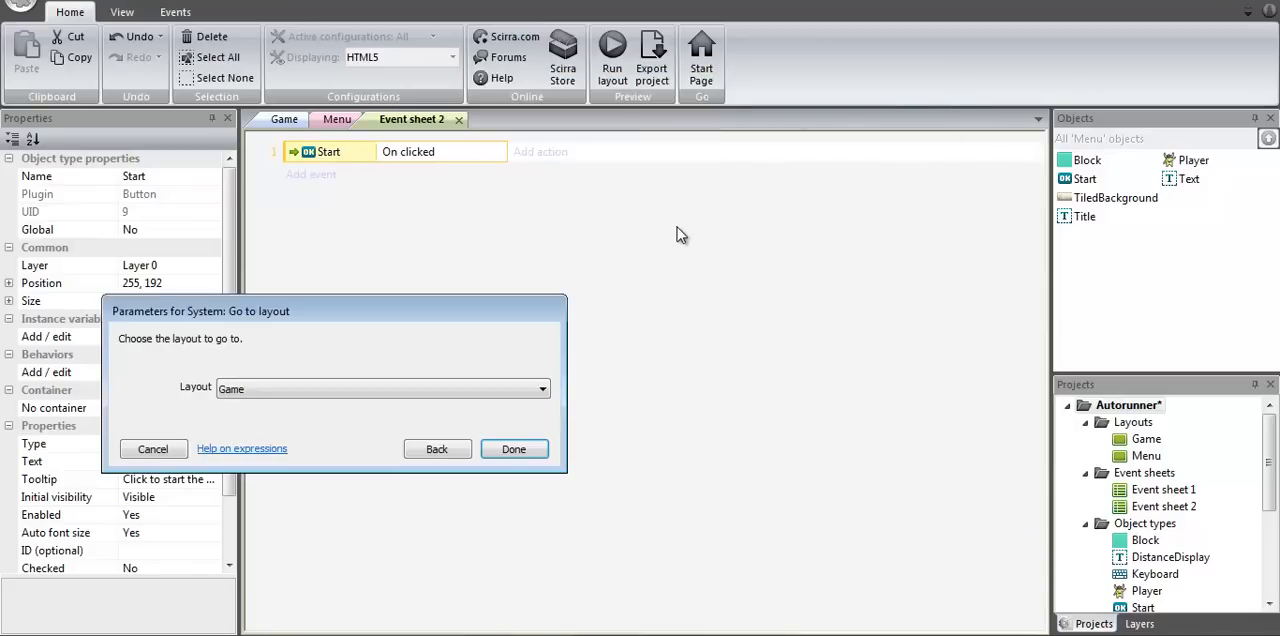
mouse_move(514, 448)
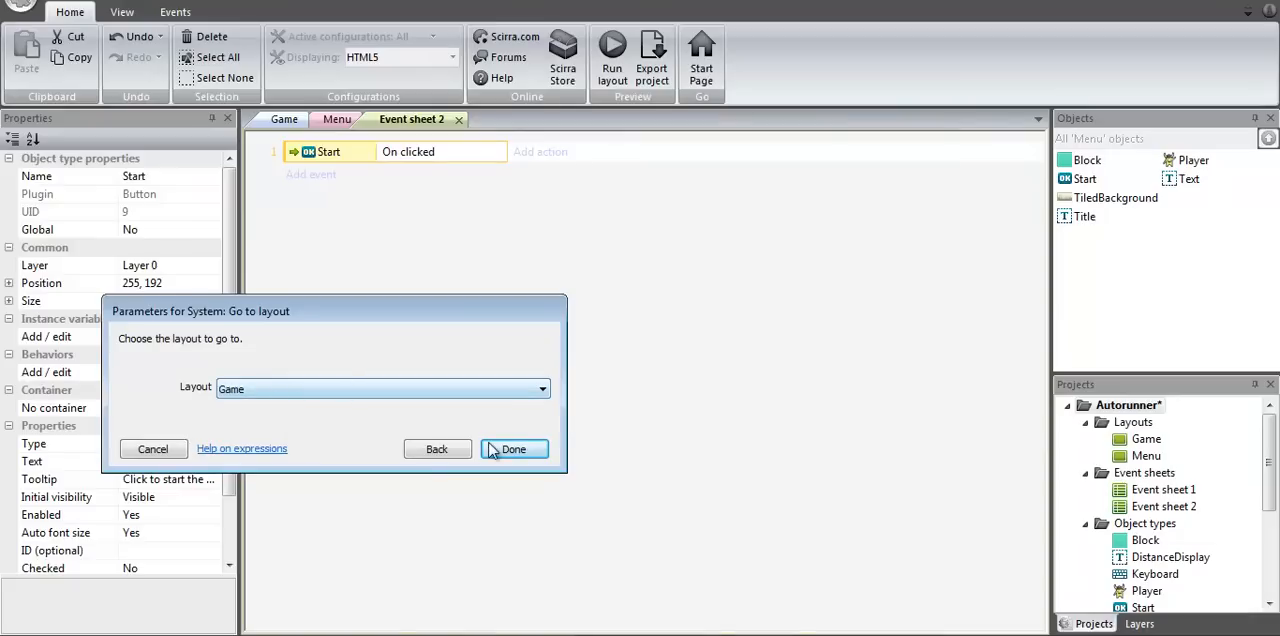
click(514, 448)
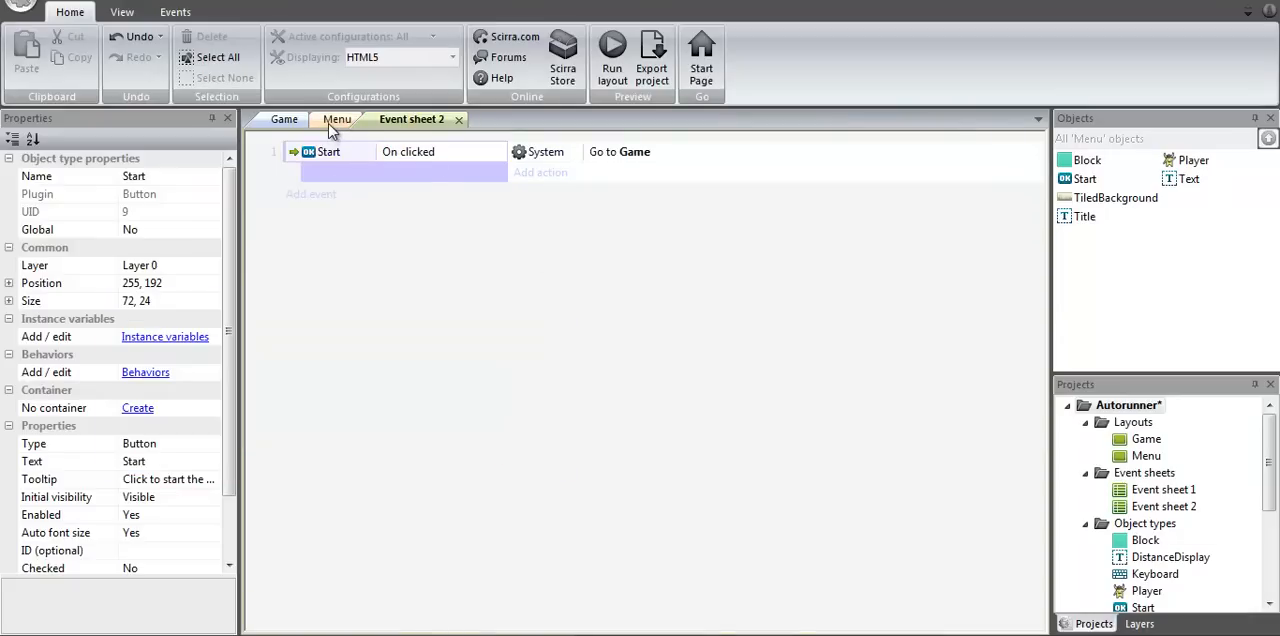
Run the Menu layout and launch the game from its Start button in Chrome.
click(336, 118)
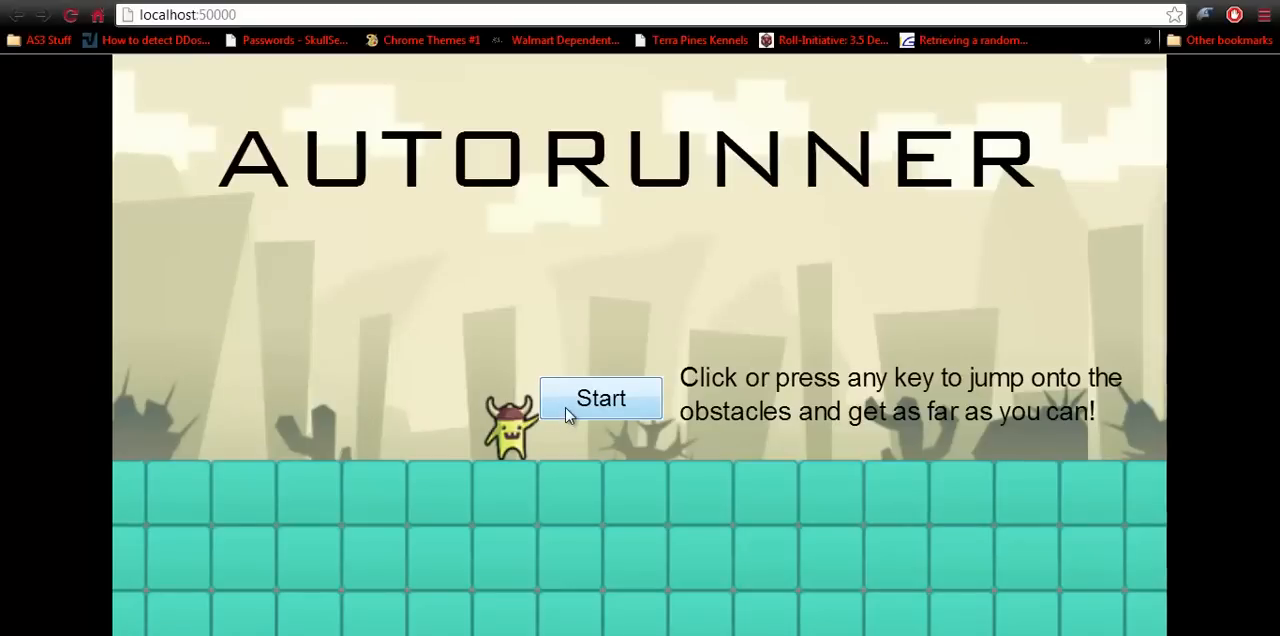
click(600, 398)
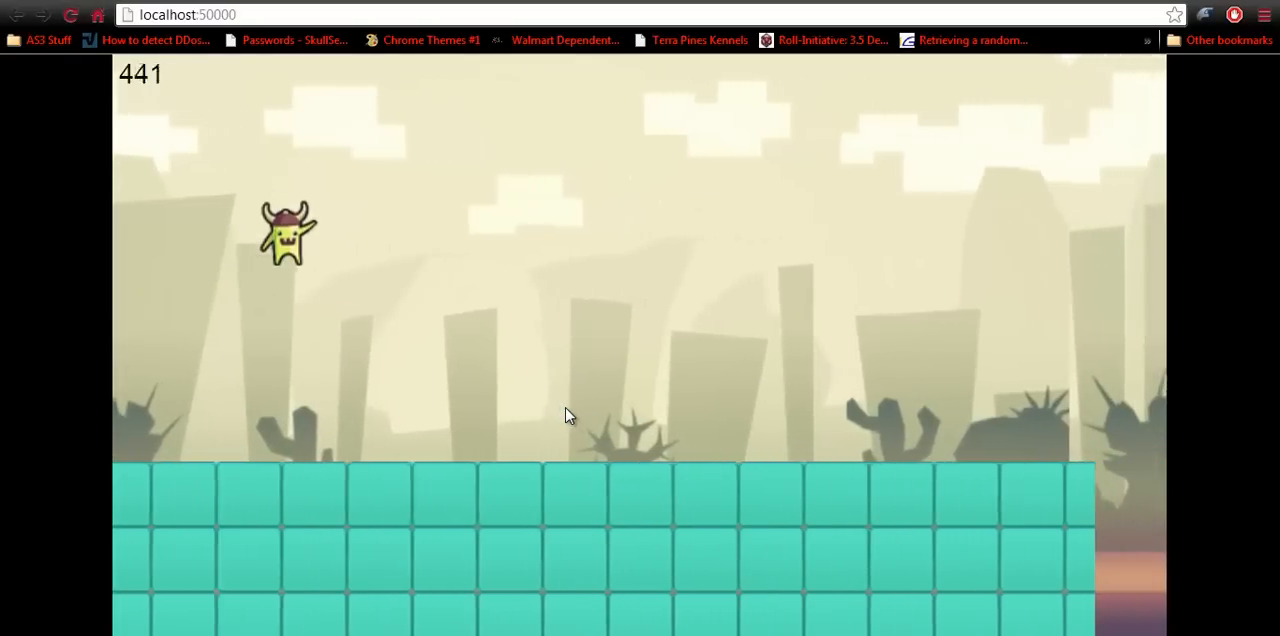